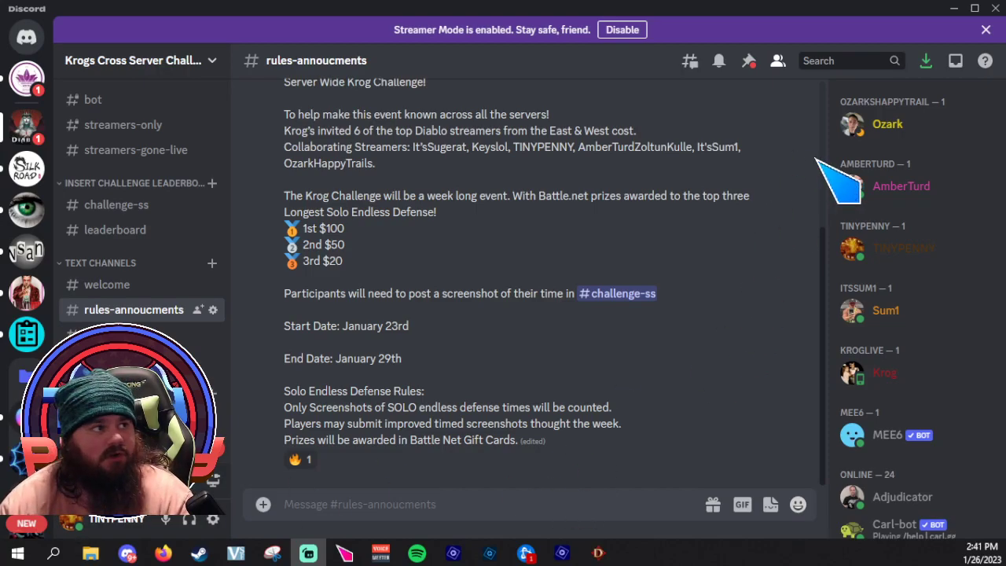
# Read through the rules and highlight a rule line, then open #challenge-ss submissions.
pyautogui.scroll(-3)
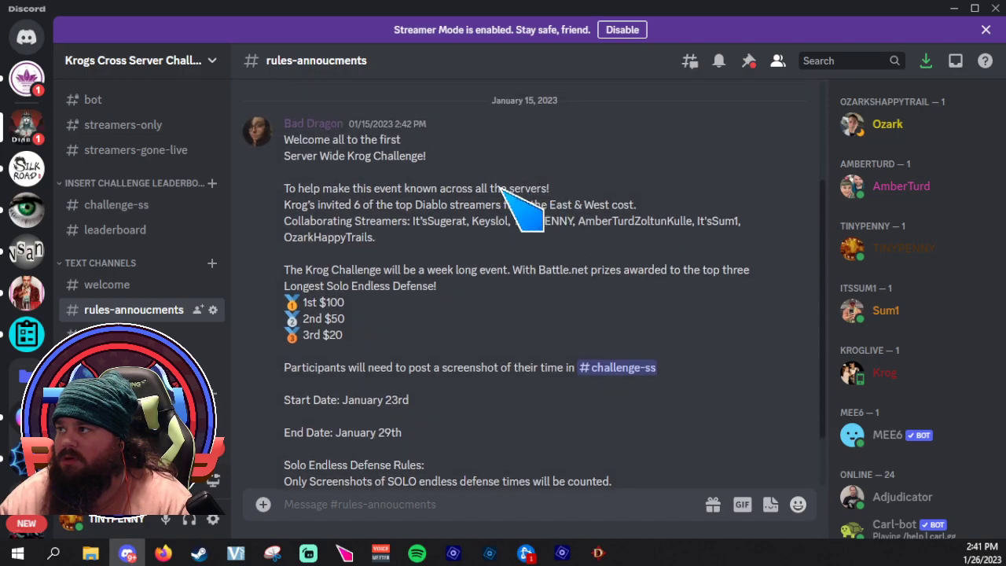
pyautogui.moveTo(472, 176)
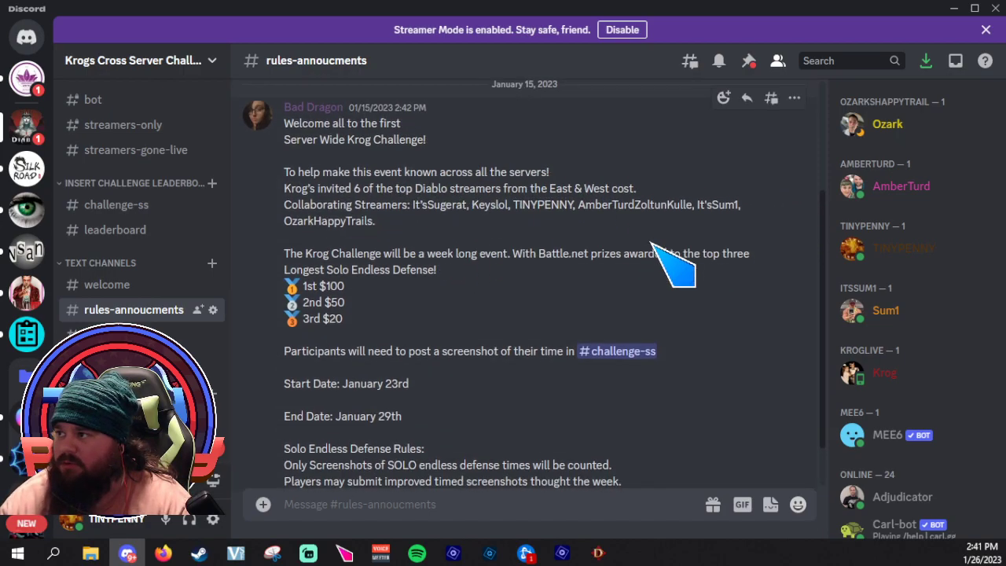
pyautogui.scroll(-3)
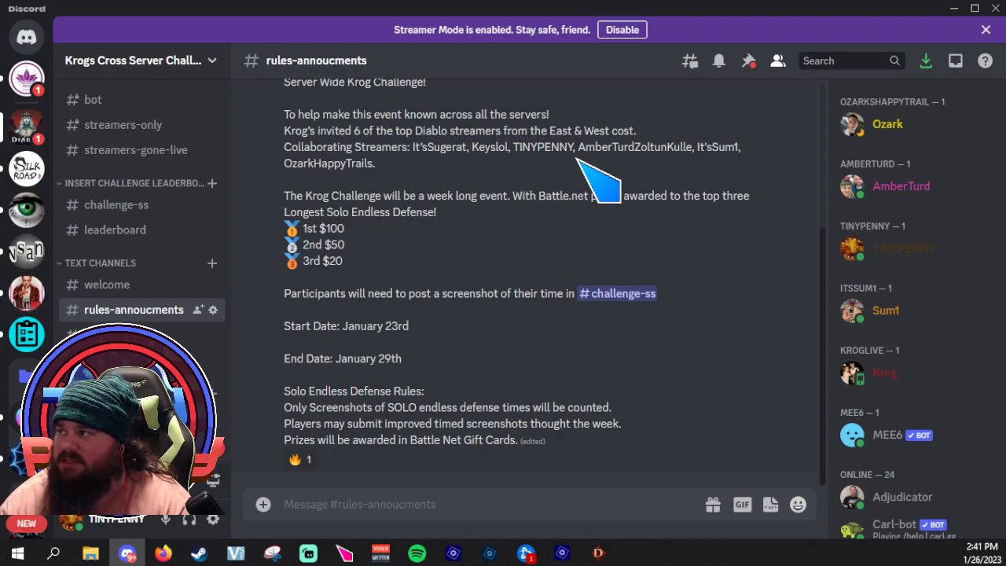
pyautogui.moveTo(652, 197)
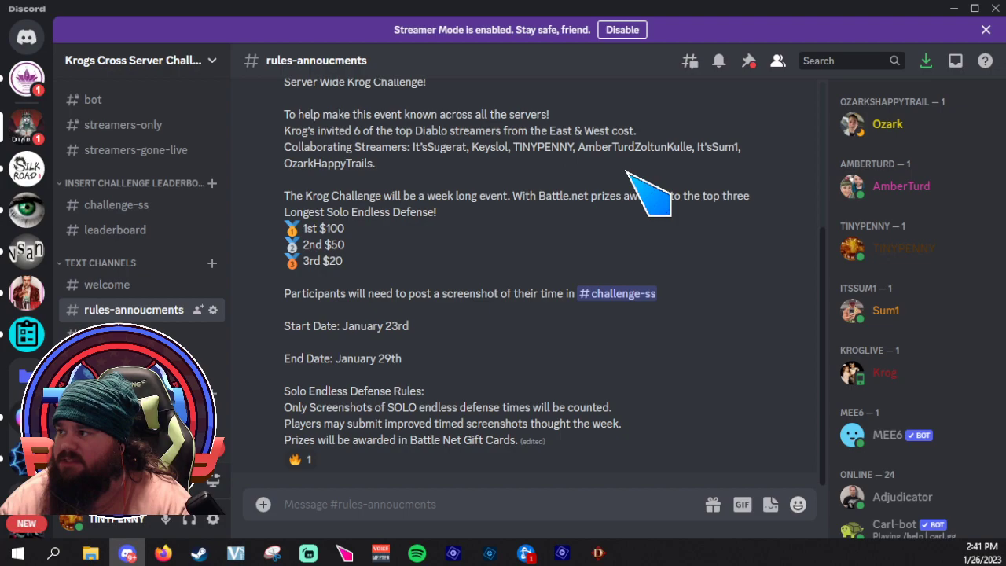
pyautogui.moveTo(582, 184)
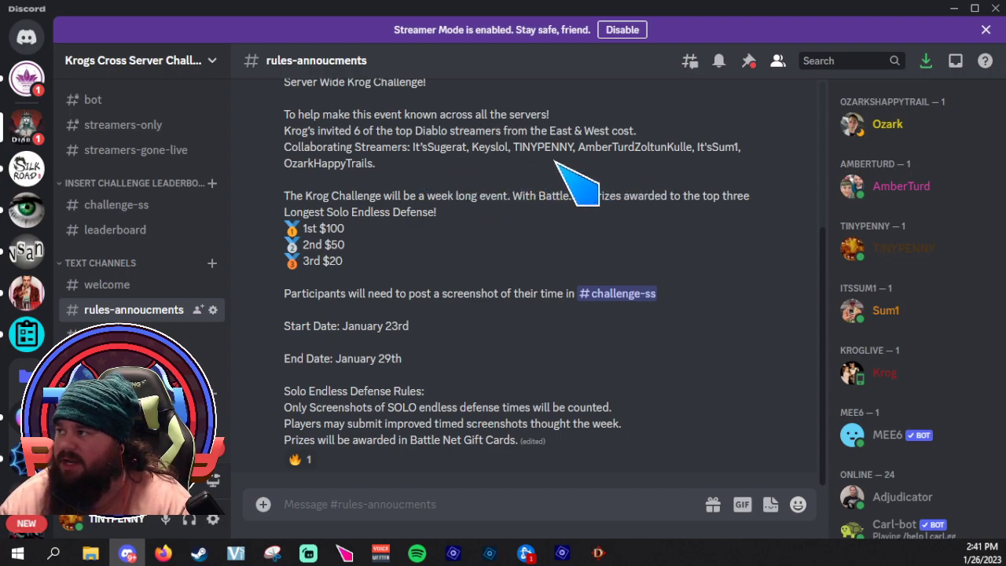
pyautogui.moveTo(759, 177)
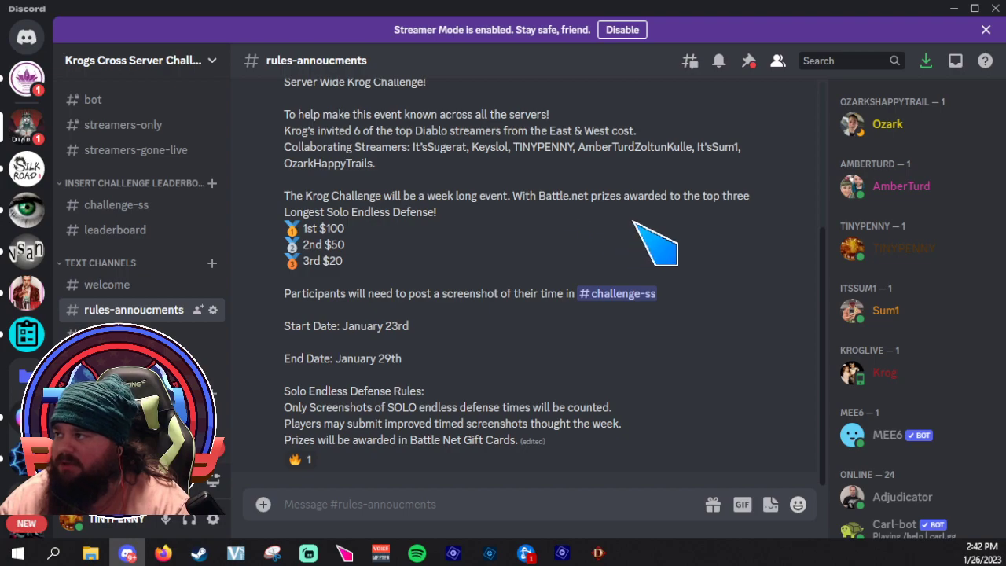
pyautogui.moveTo(440, 279)
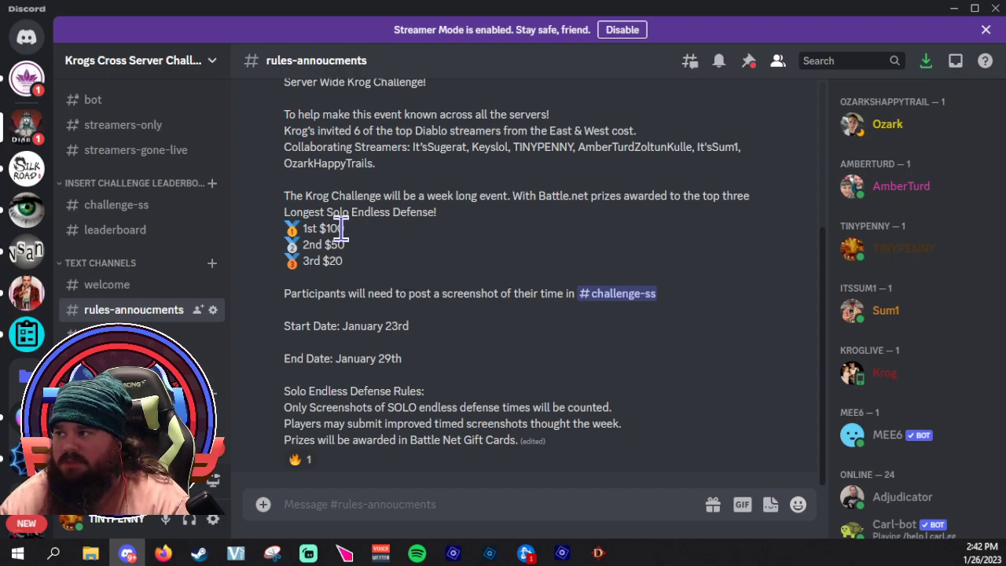
pyautogui.moveTo(385, 267)
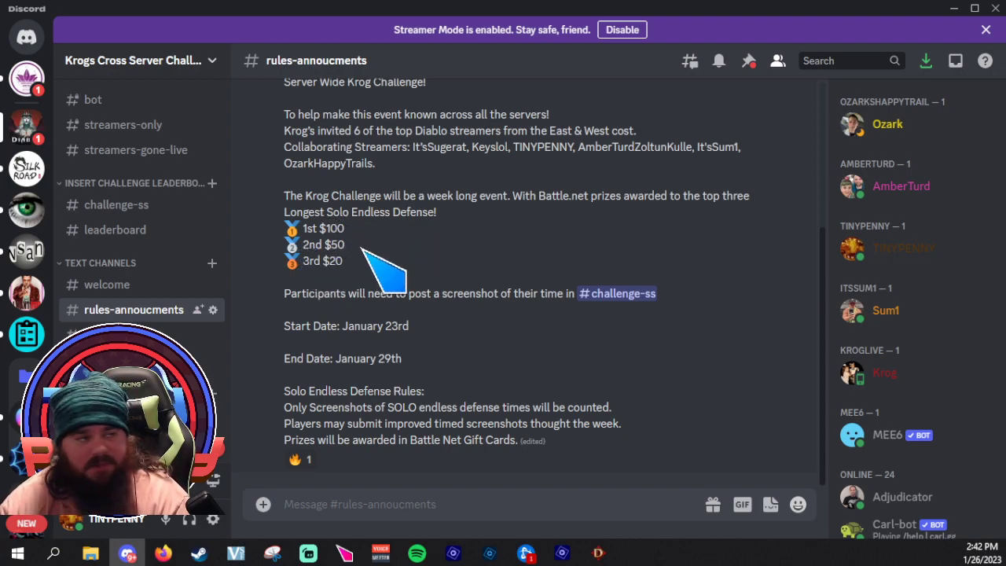
pyautogui.moveTo(452, 330)
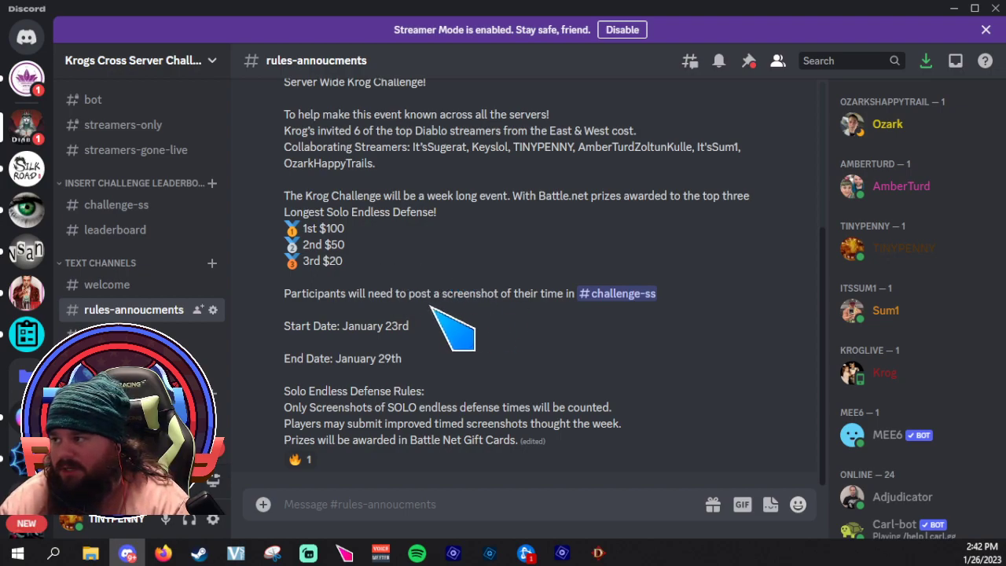
pyautogui.moveTo(358, 293)
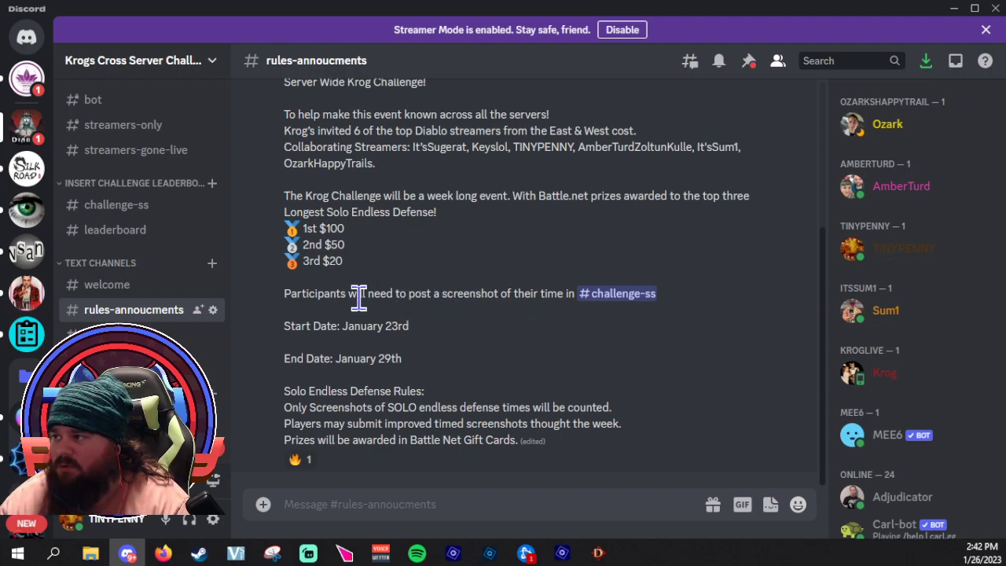
pyautogui.moveTo(660, 334)
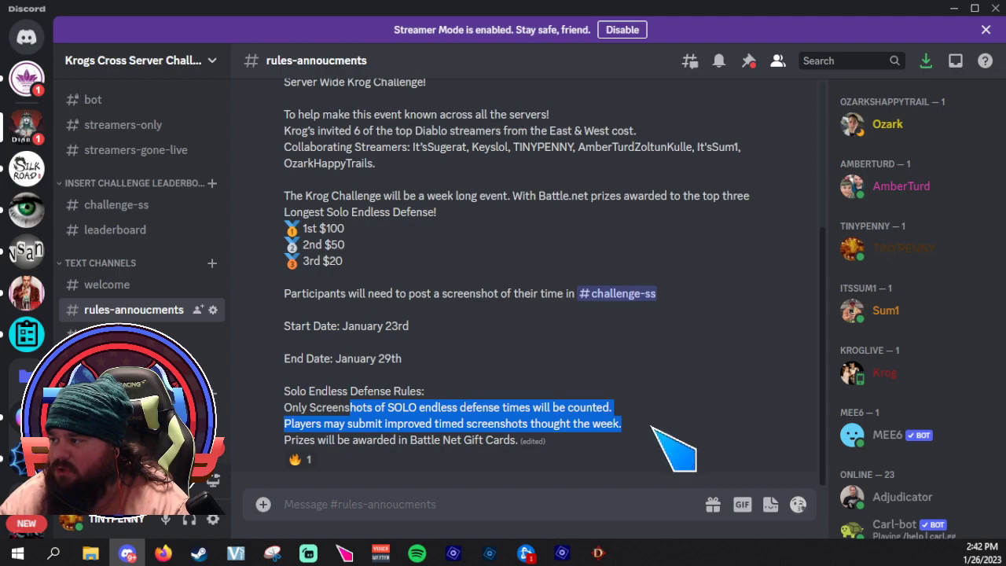
pyautogui.click(431, 430)
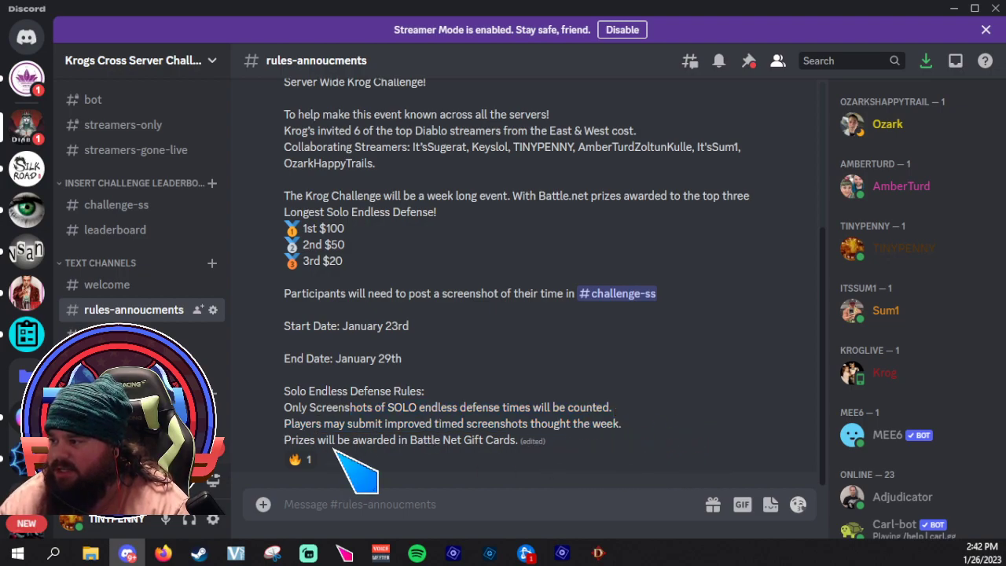
pyautogui.moveTo(410, 439); pyautogui.dragTo(483, 439)
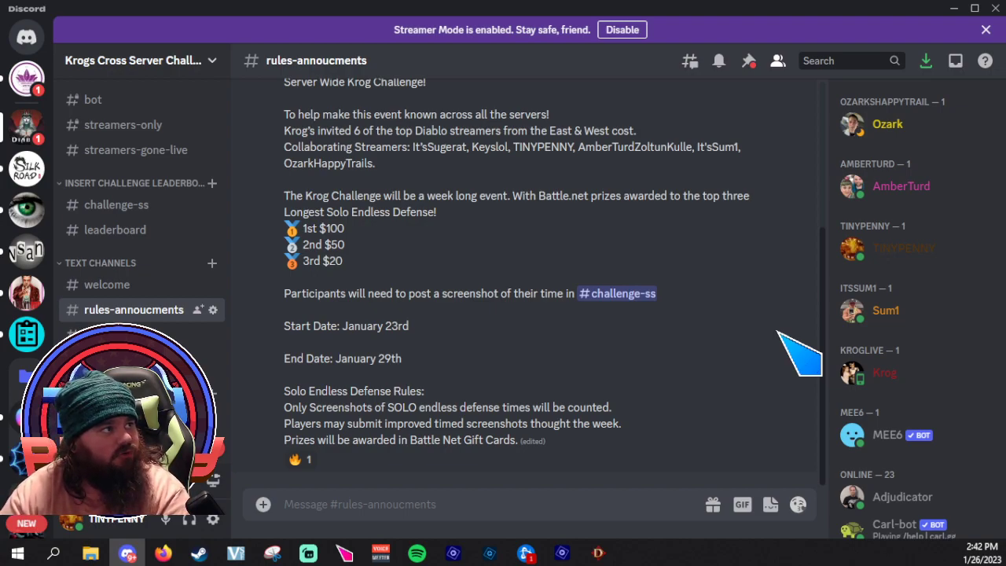
pyautogui.moveTo(684, 78)
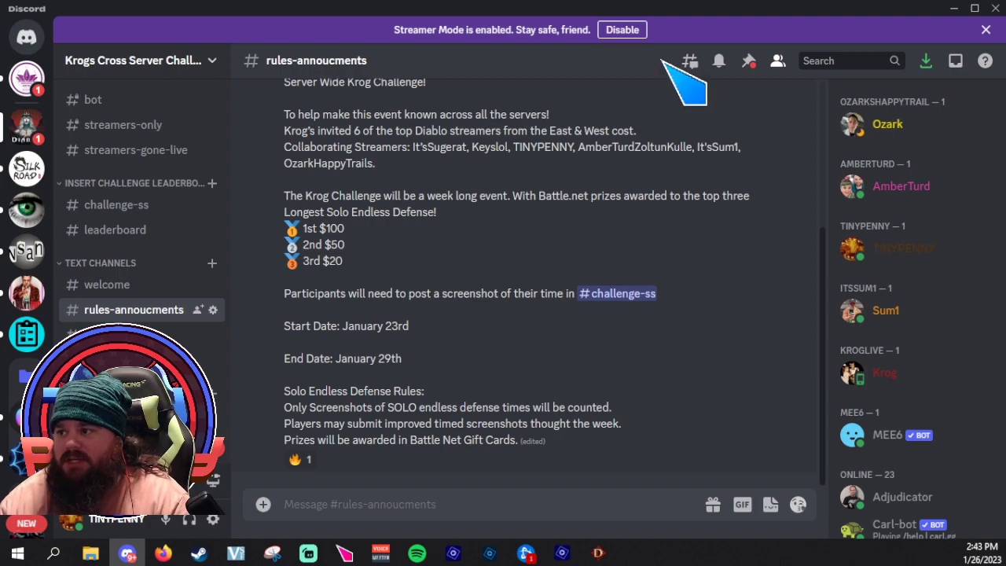
pyautogui.scroll(-3)
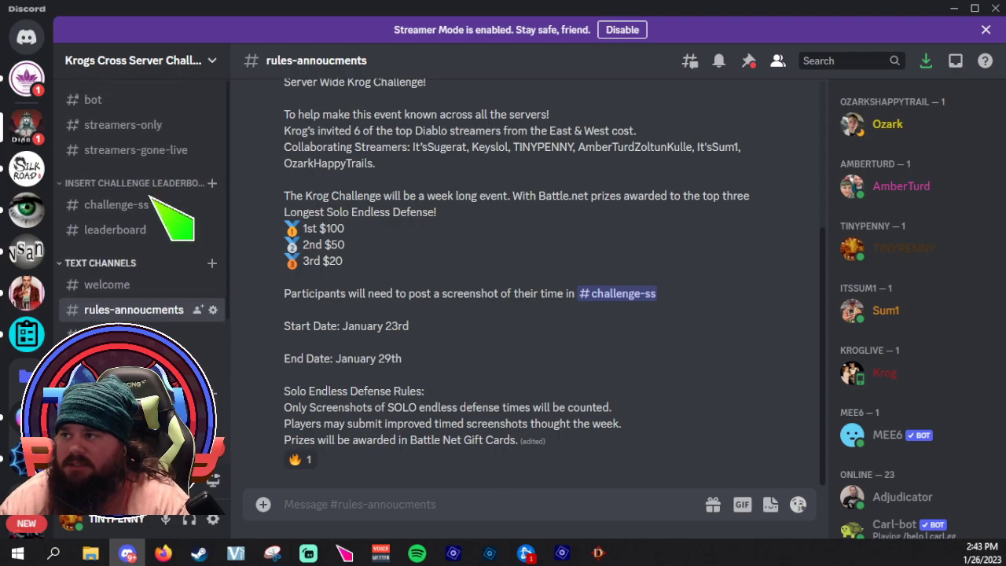
pyautogui.click(117, 204)
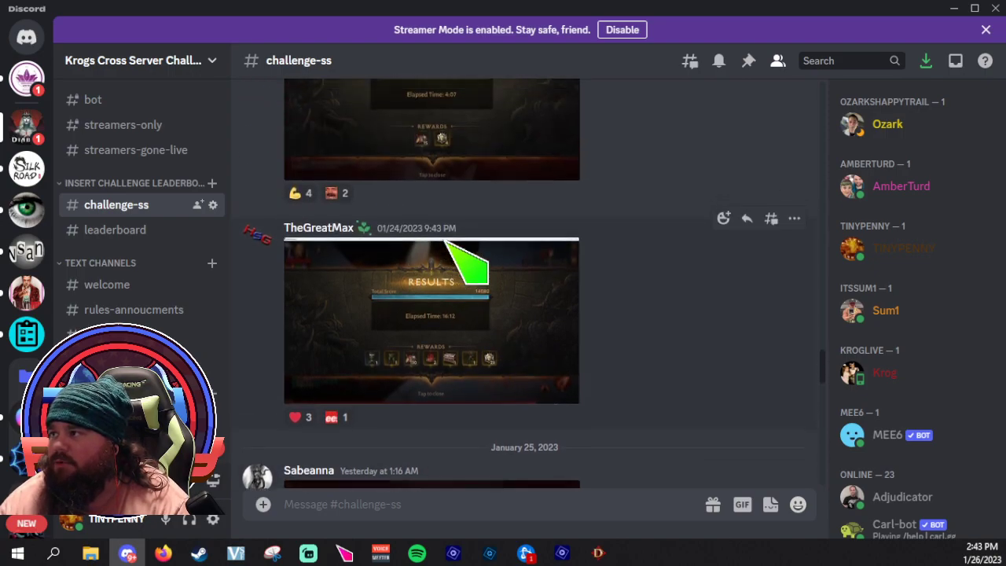
pyautogui.click(114, 230)
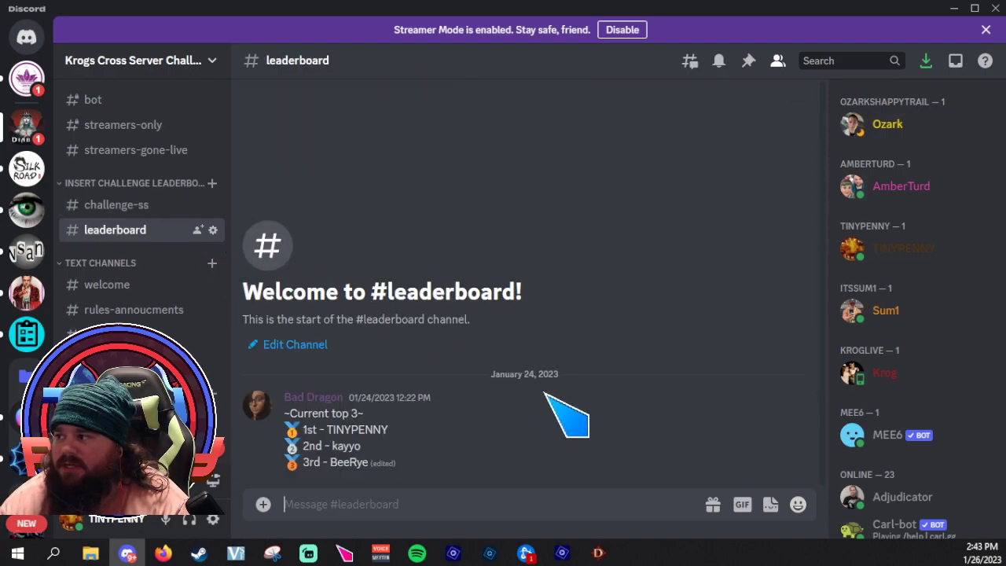
pyautogui.moveTo(428, 464)
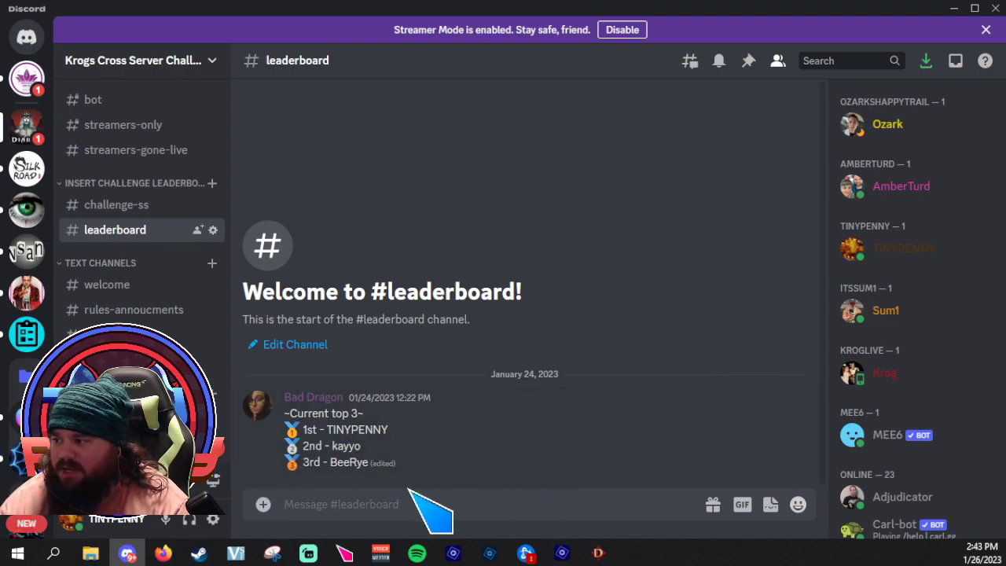
pyautogui.moveTo(491, 495)
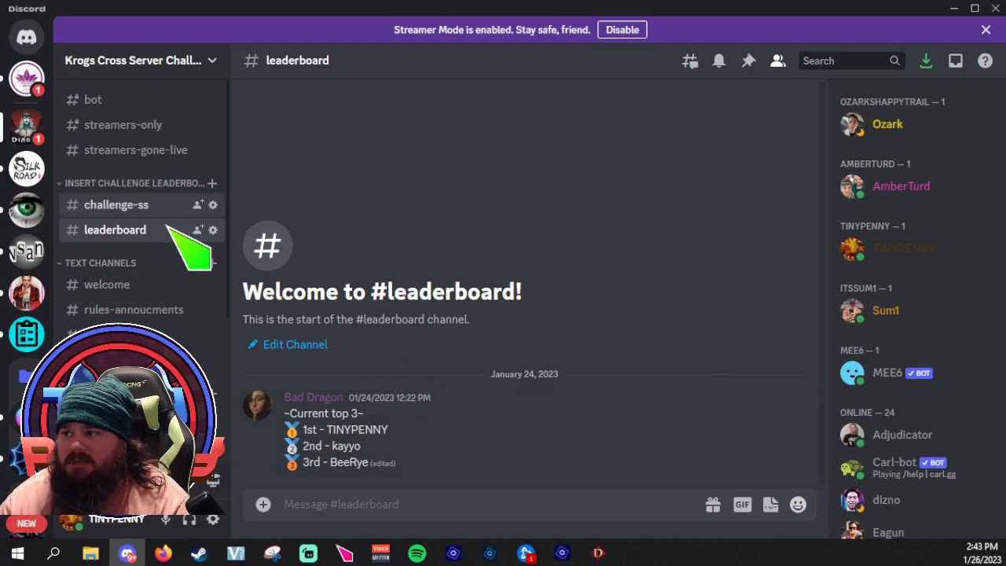
# Return to #challenge-ss and scroll the channel list toward Meet the Streamers.
pyautogui.click(117, 204)
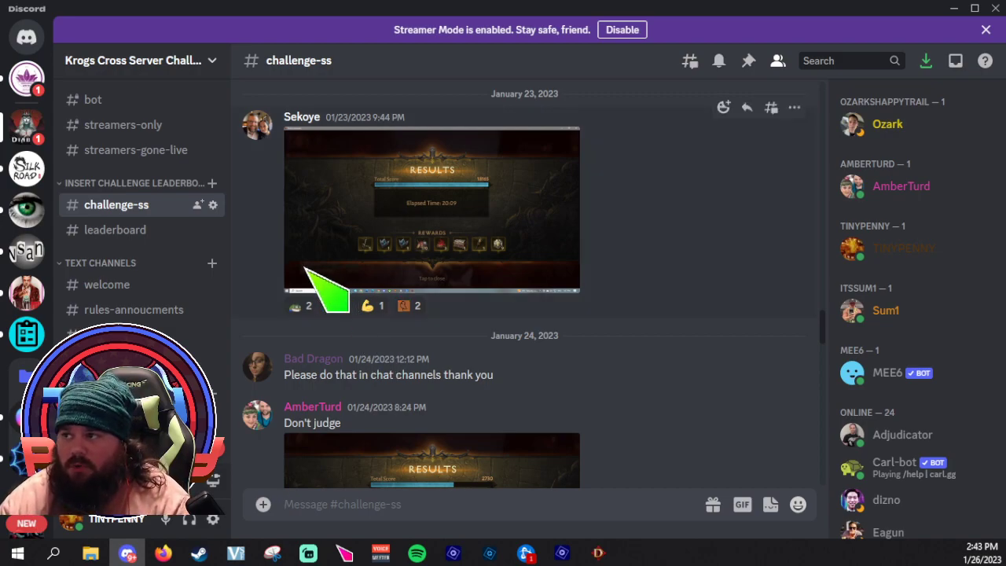
pyautogui.scroll(-3)
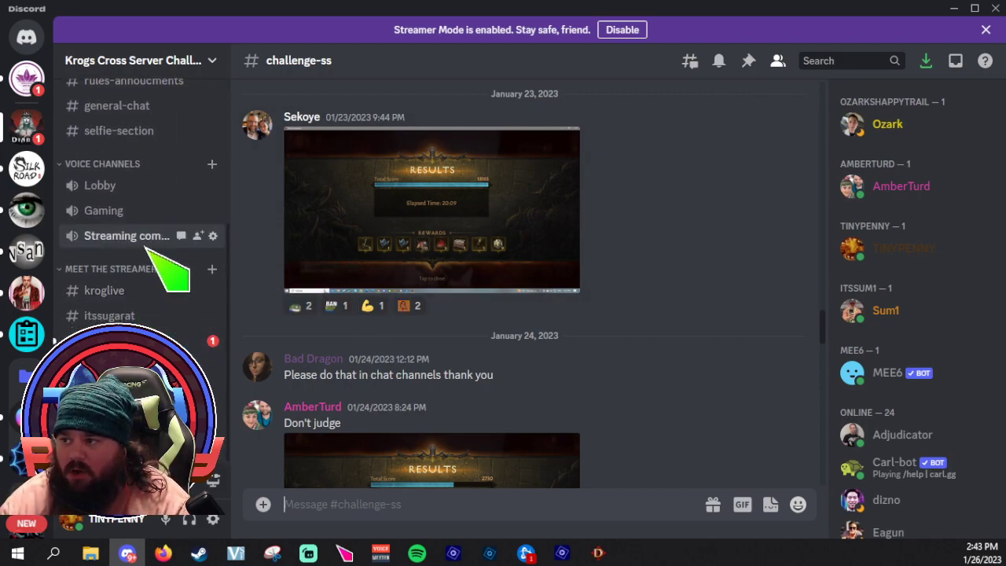
pyautogui.moveTo(472, 393)
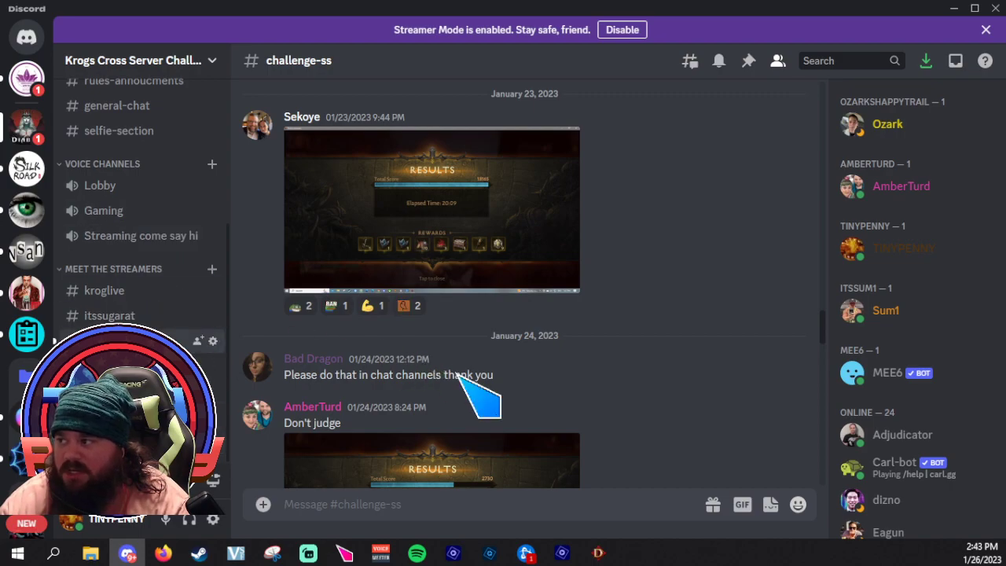
# Browse #tinypenny's video posts, then view #kroglive's KrogLive Twitch link.
pyautogui.click(109, 315)
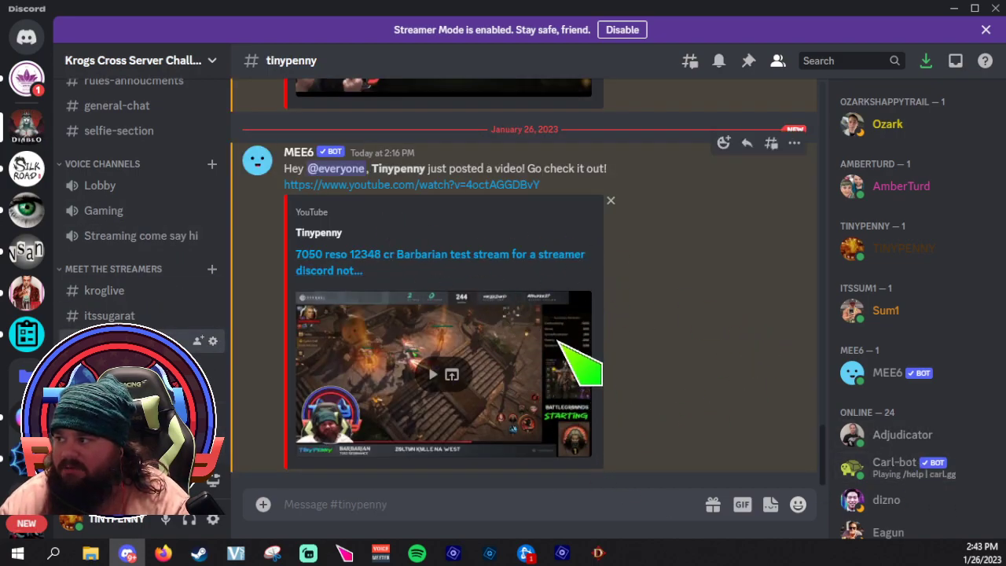
pyautogui.scroll(-3)
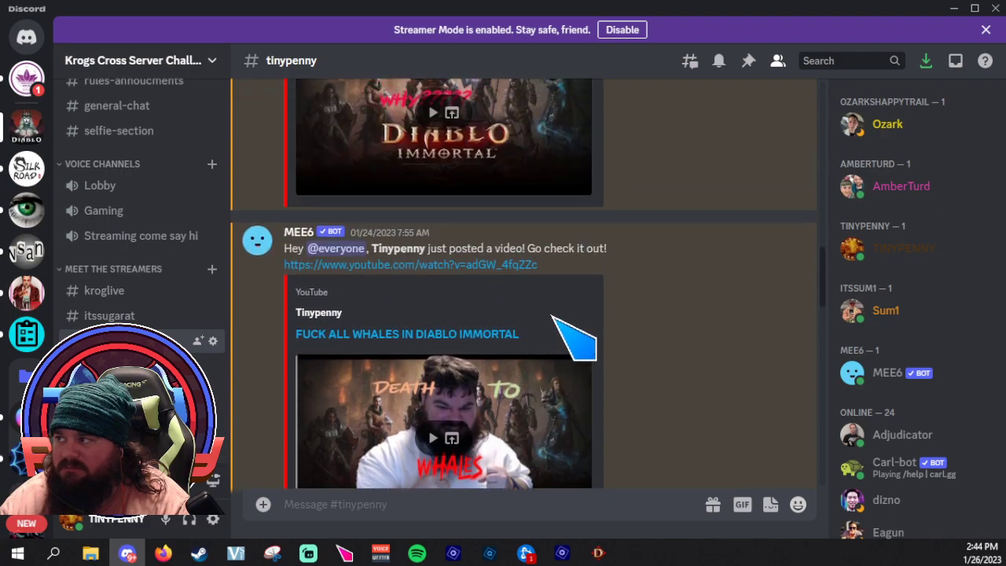
pyautogui.scroll(3)
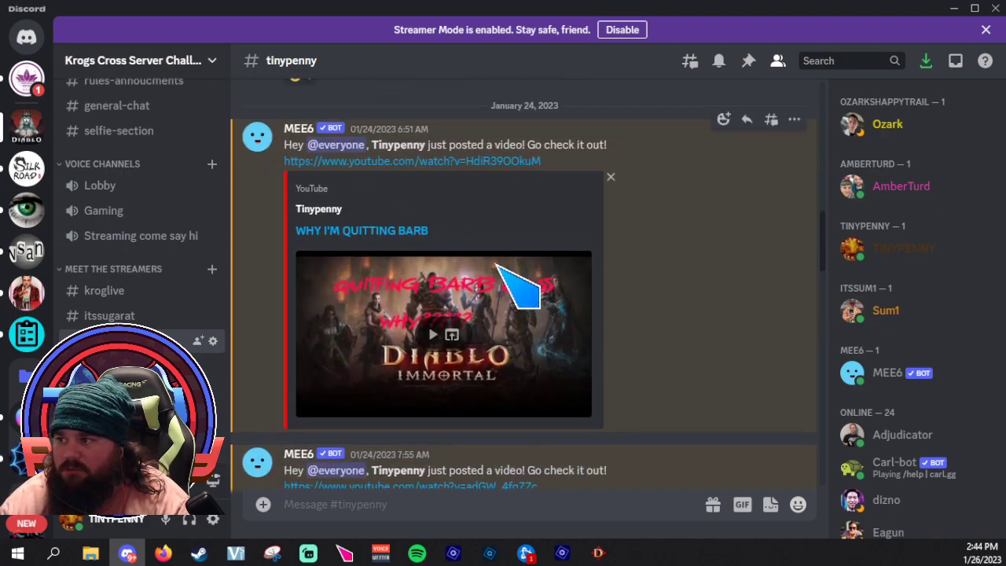
pyautogui.click(104, 290)
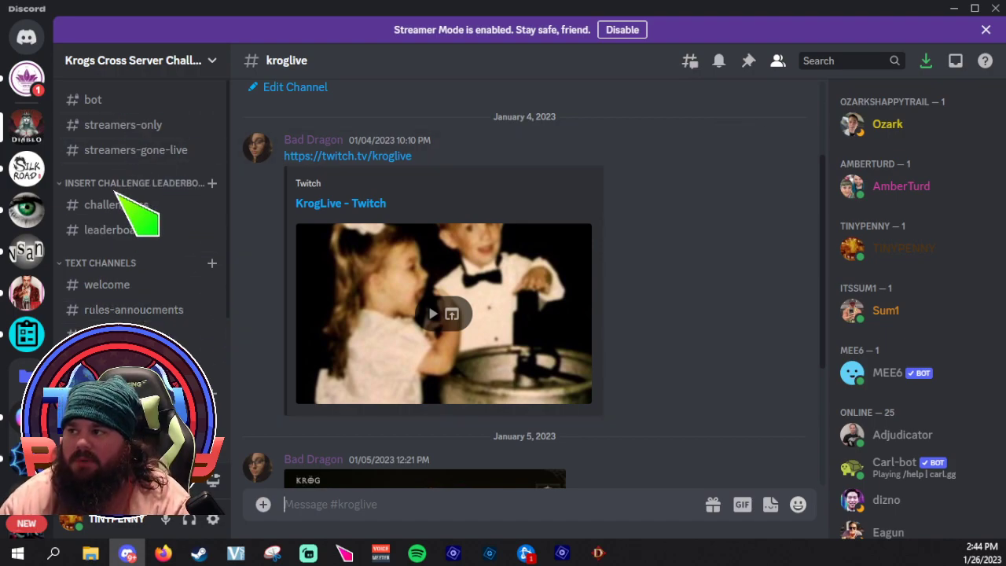
# Reopen #challenge-ss to see today's screenshots from Fantasy|VibePolice and Thaidakar.
pyautogui.click(116, 204)
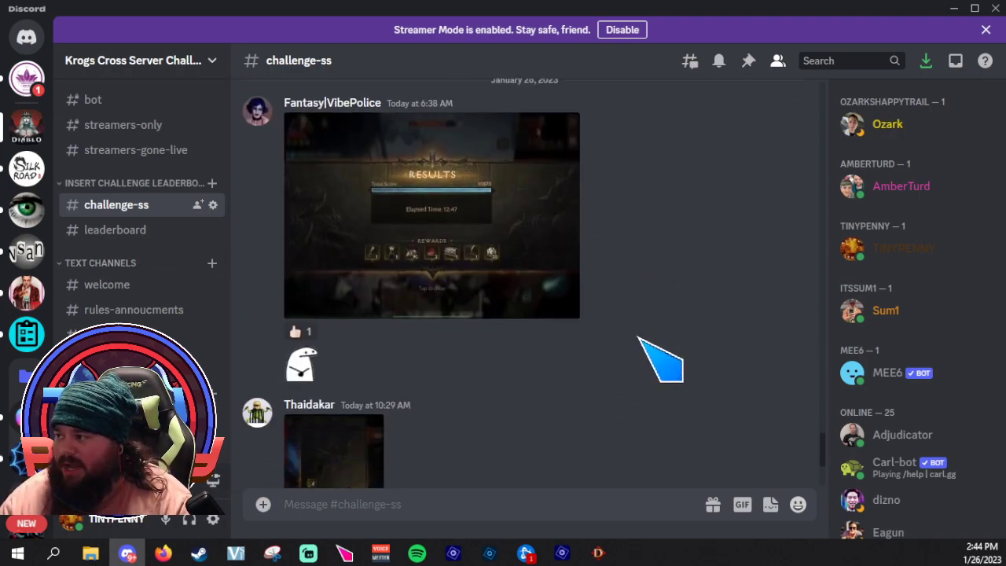
pyautogui.scroll(-3)
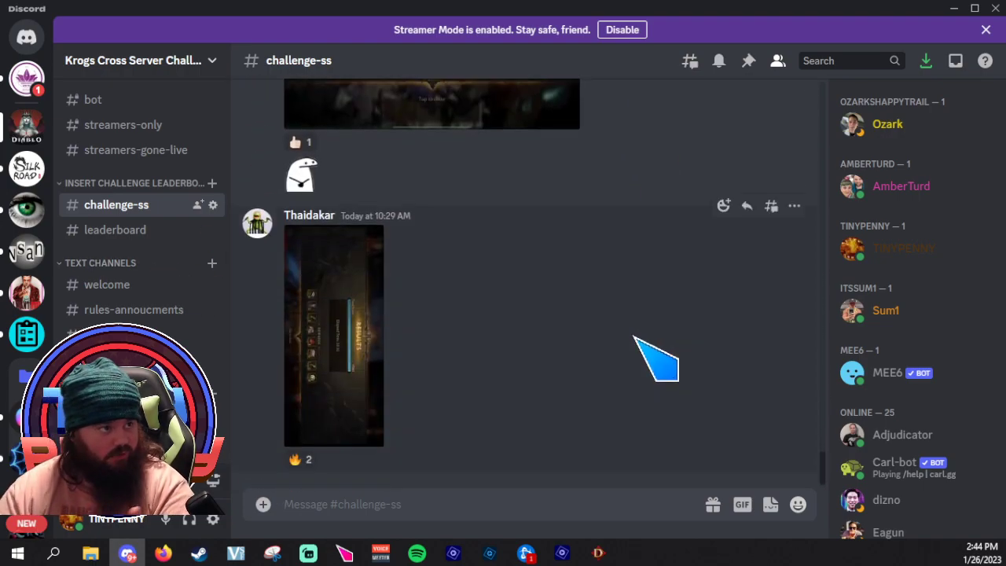
pyautogui.moveTo(609, 369)
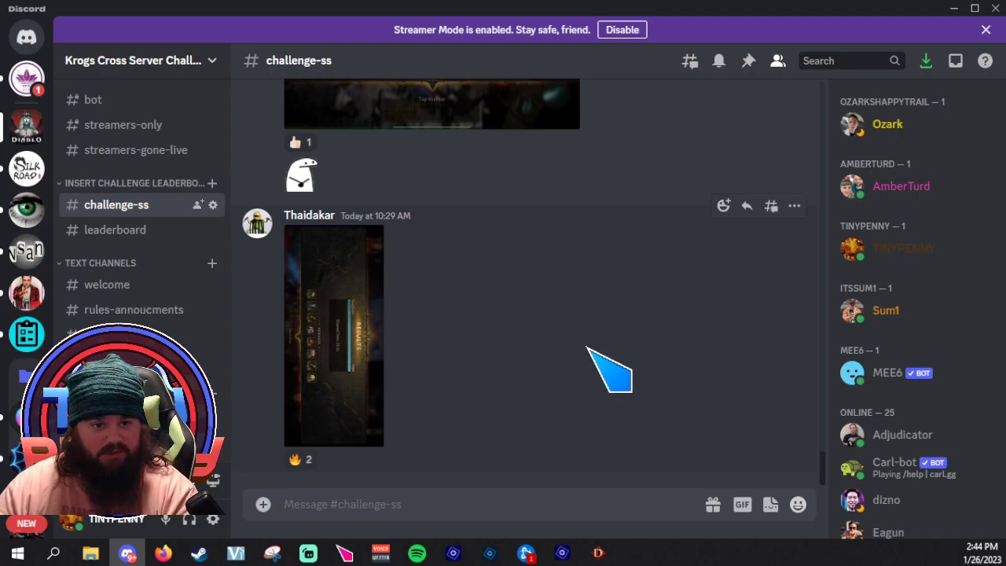